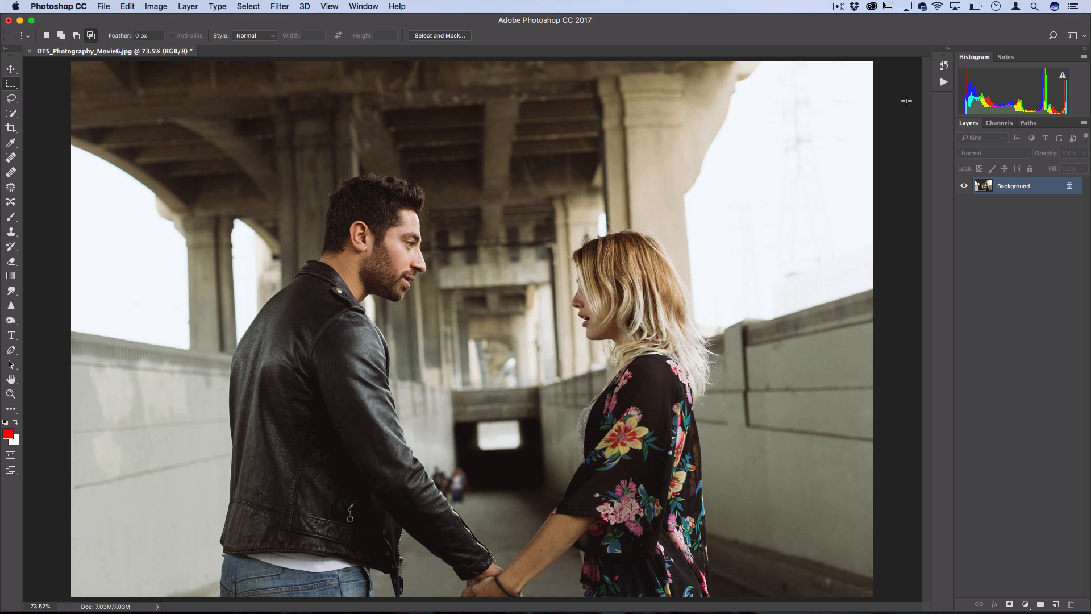
- Add a Gradient Map adjustment layer from the Layer menu over the couple photo
{"action": "left_click", "coordinate": [187, 6]}
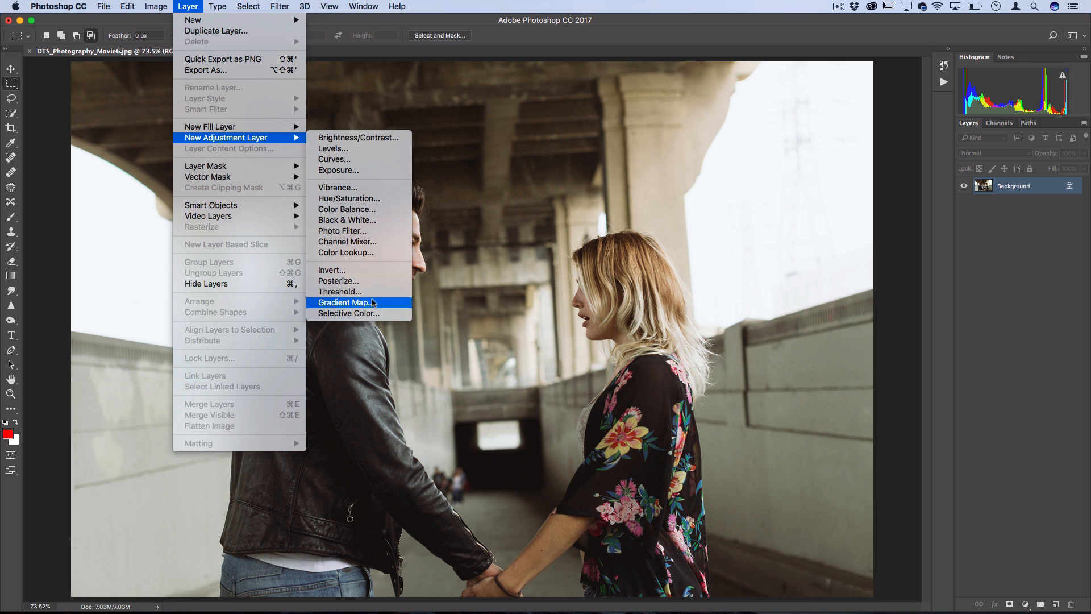
{"action": "left_click", "coordinate": [344, 302]}
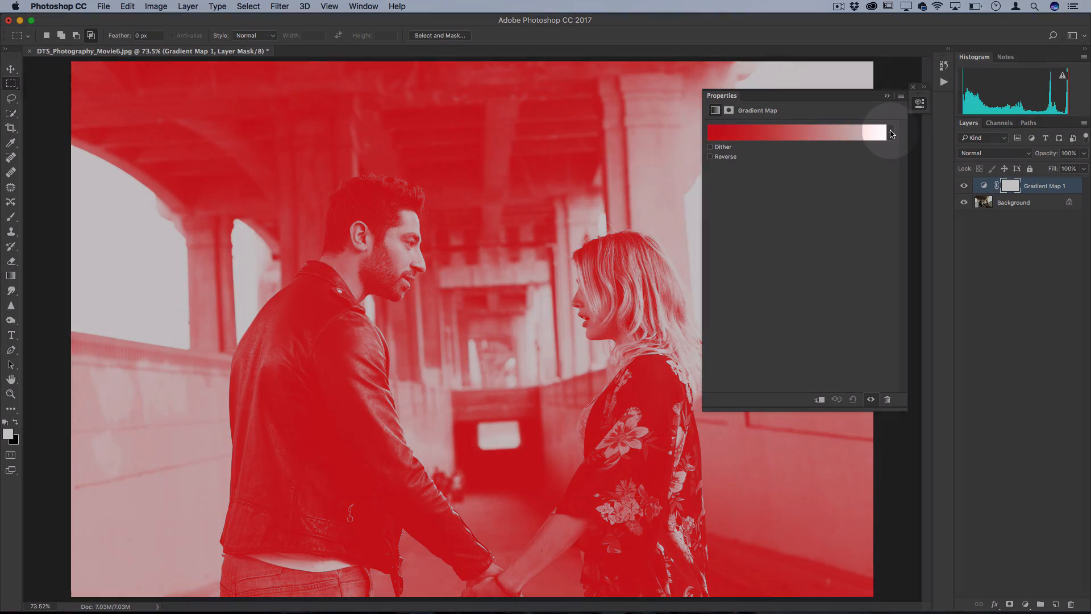
- Load the Photographic Toning preset set into the Gradient Map's gradient picker
{"action": "left_click", "coordinate": [891, 133]}
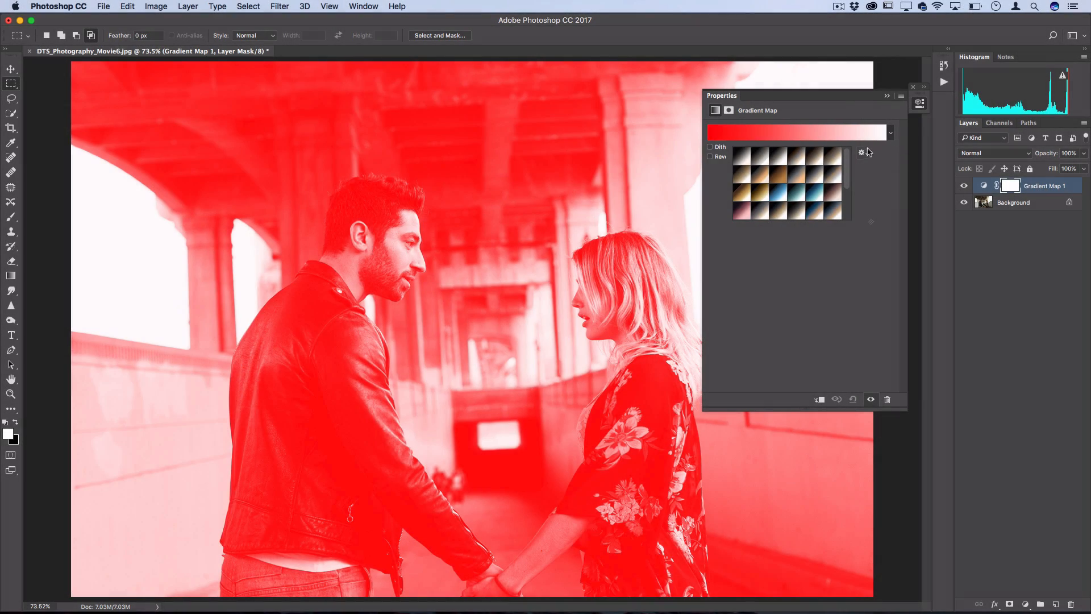
{"action": "left_click", "coordinate": [861, 152]}
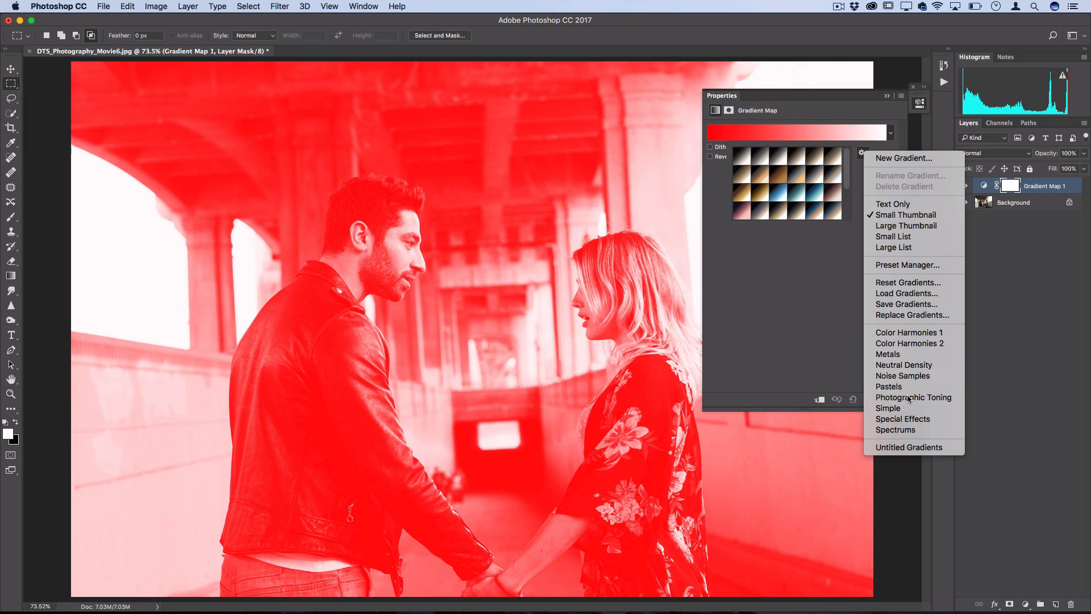
{"action": "left_click", "coordinate": [820, 224]}
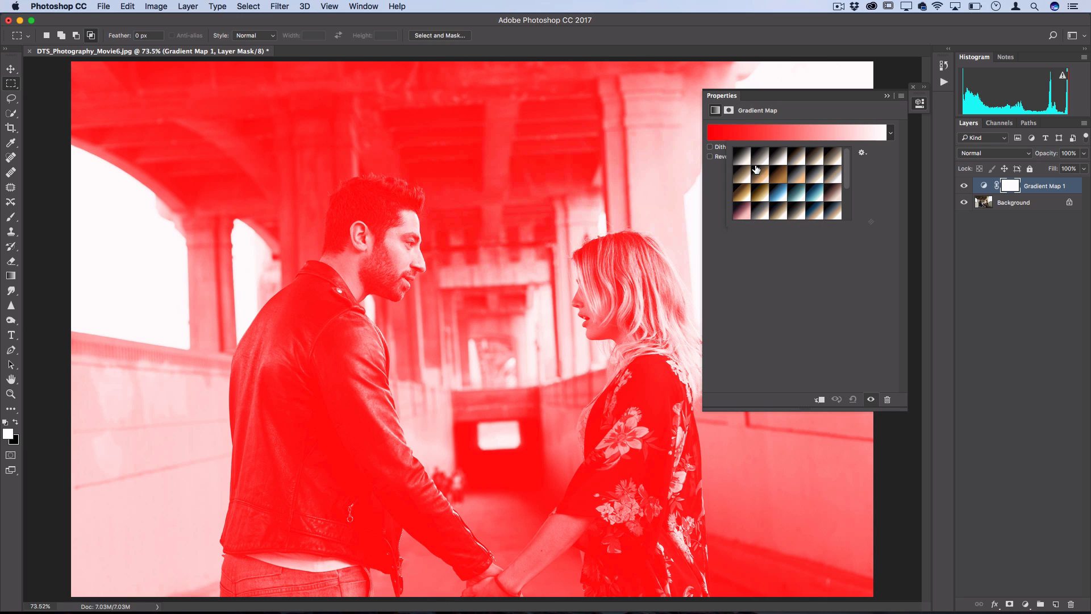
{"action": "mouse_move", "coordinate": [746, 160]}
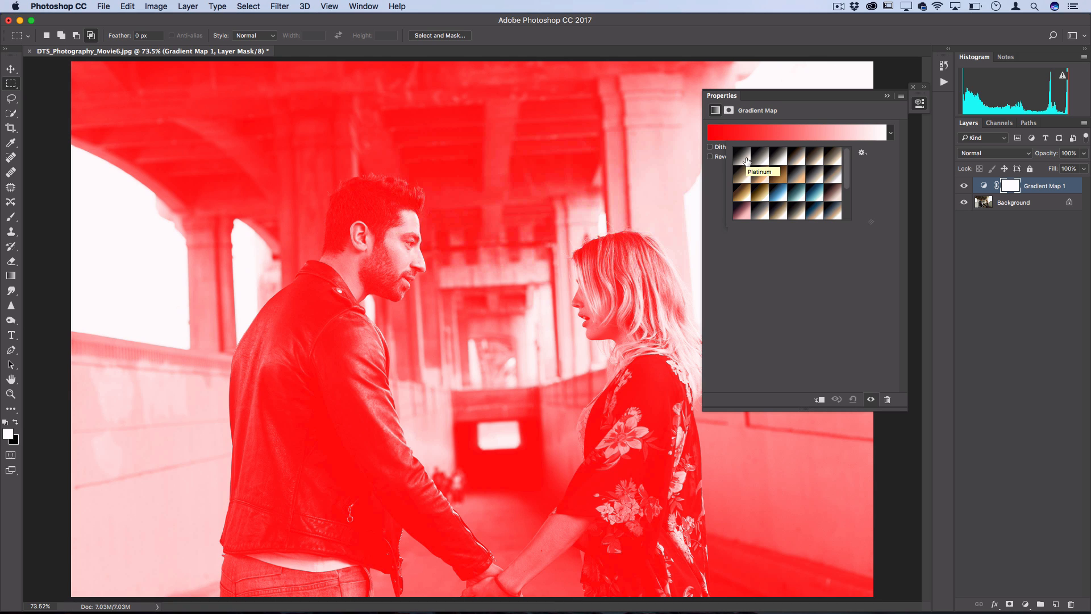
- Try black-and-white, neutral, sepia and blue toning presets, settling on the dark teal-to-pale-cyan one
{"action": "left_click", "coordinate": [741, 155]}
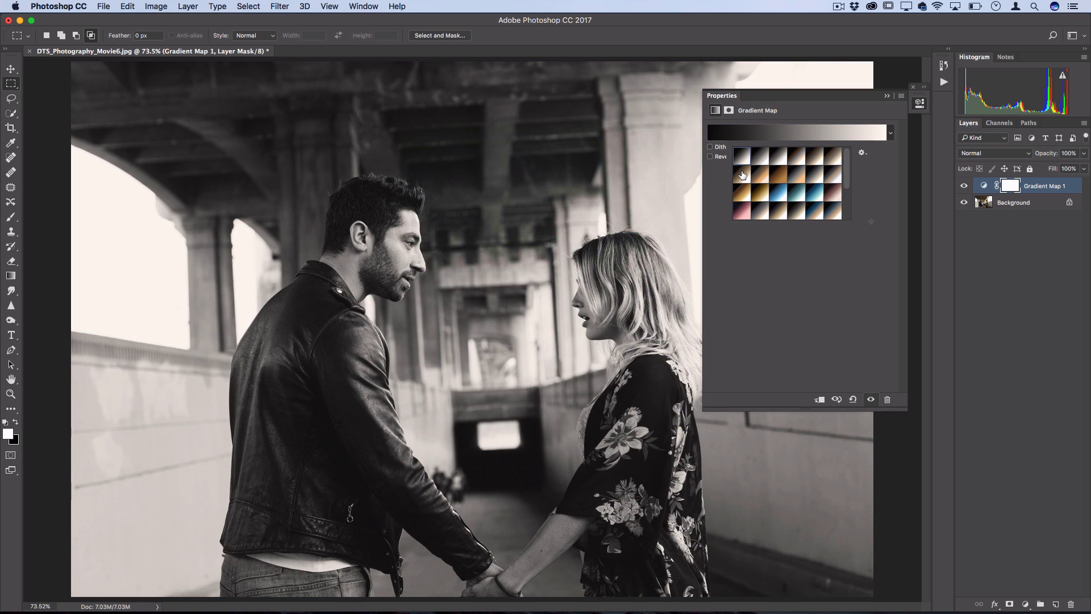
{"action": "left_click", "coordinate": [754, 159]}
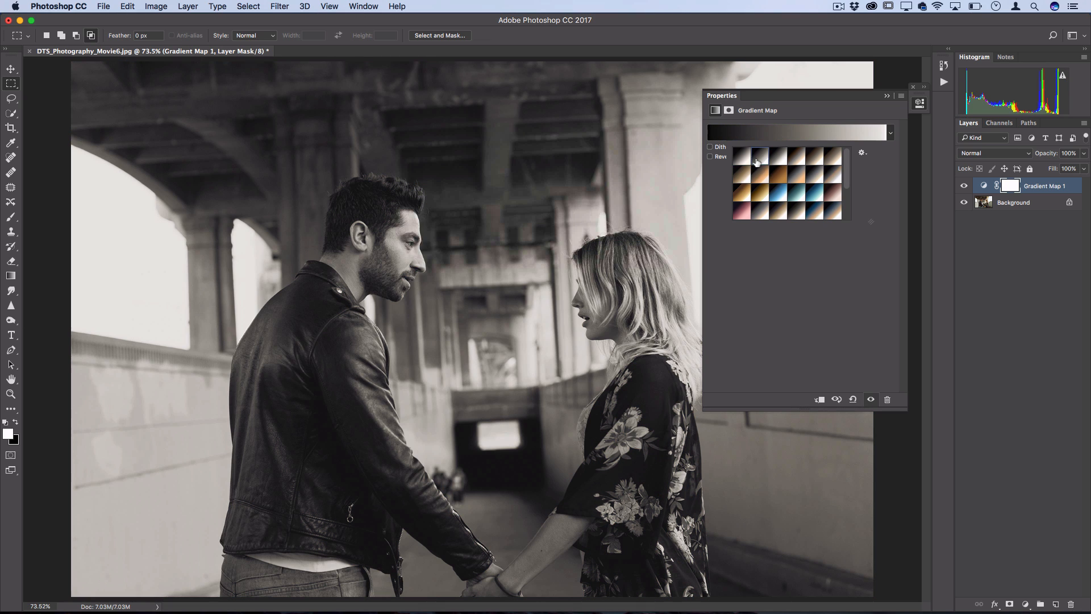
{"action": "left_click", "coordinate": [747, 158]}
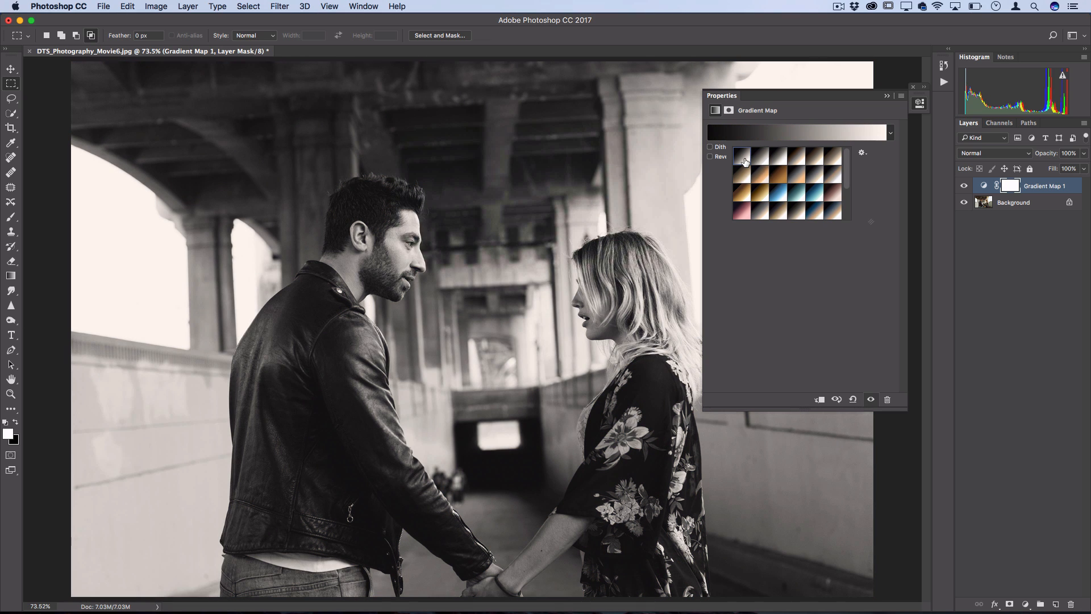
{"action": "left_click", "coordinate": [743, 161]}
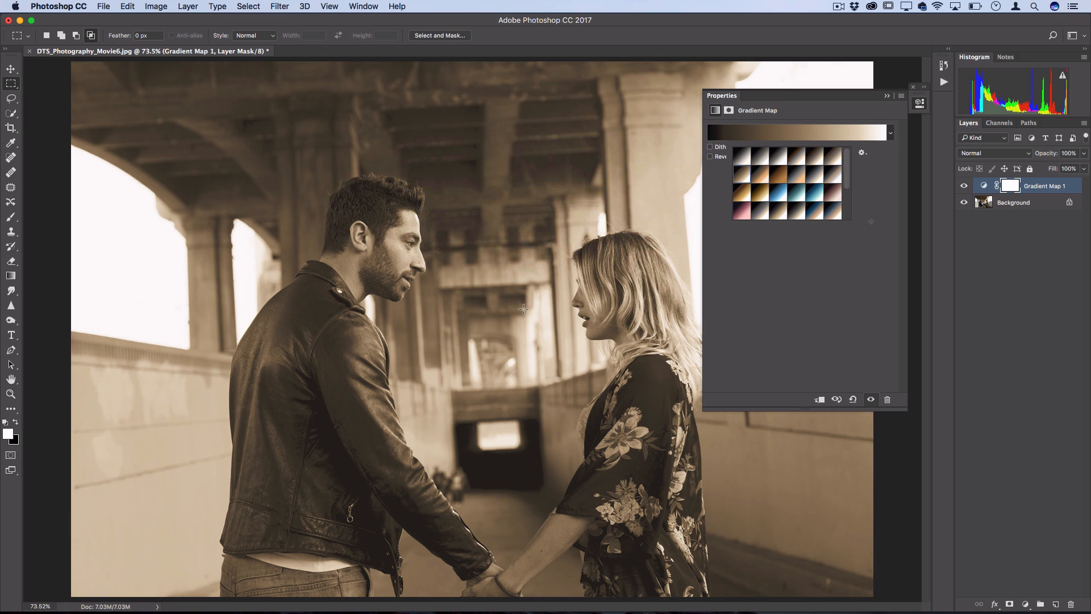
{"action": "mouse_move", "coordinate": [513, 302]}
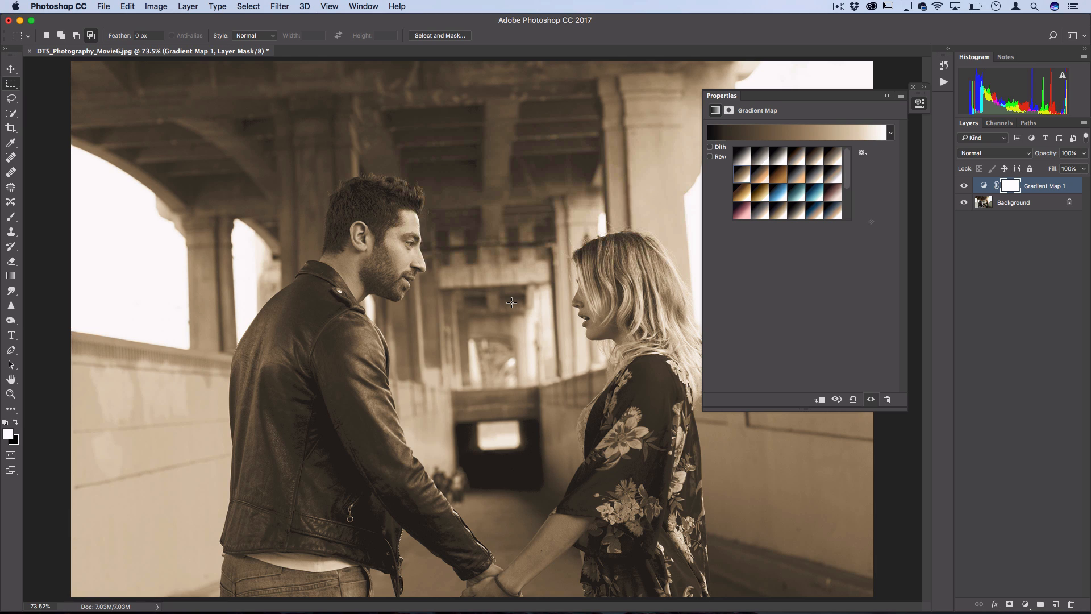
{"action": "mouse_move", "coordinate": [513, 302]}
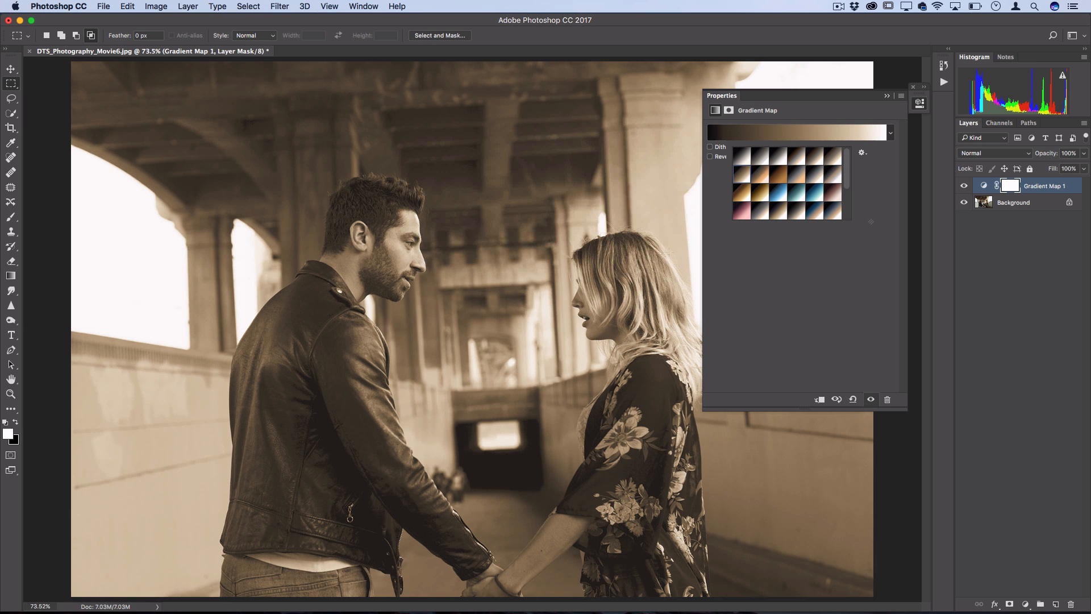
{"action": "left_click", "coordinate": [803, 193]}
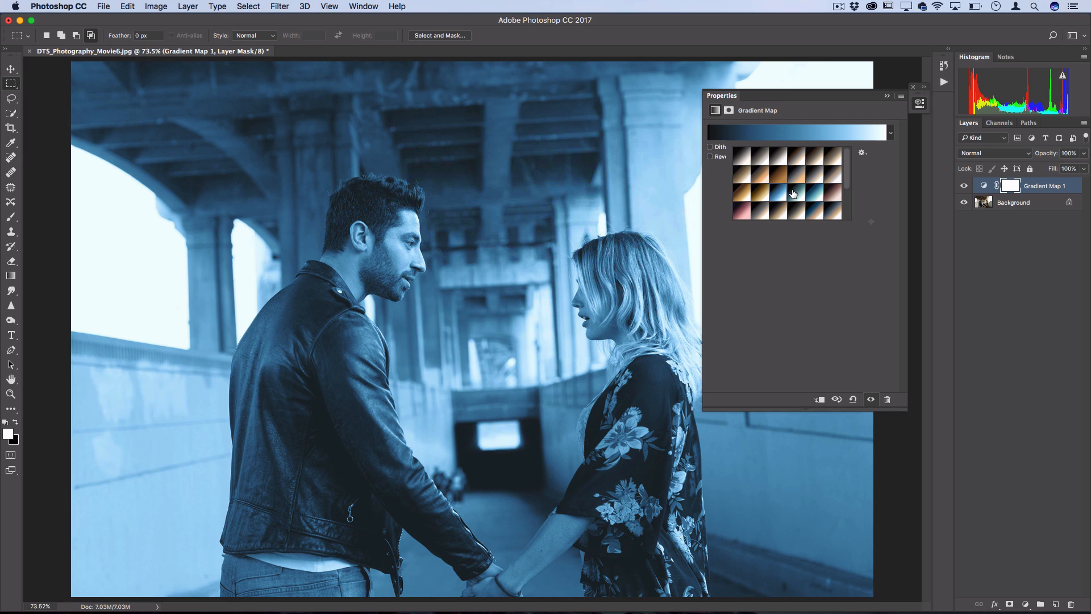
{"action": "left_click", "coordinate": [793, 195]}
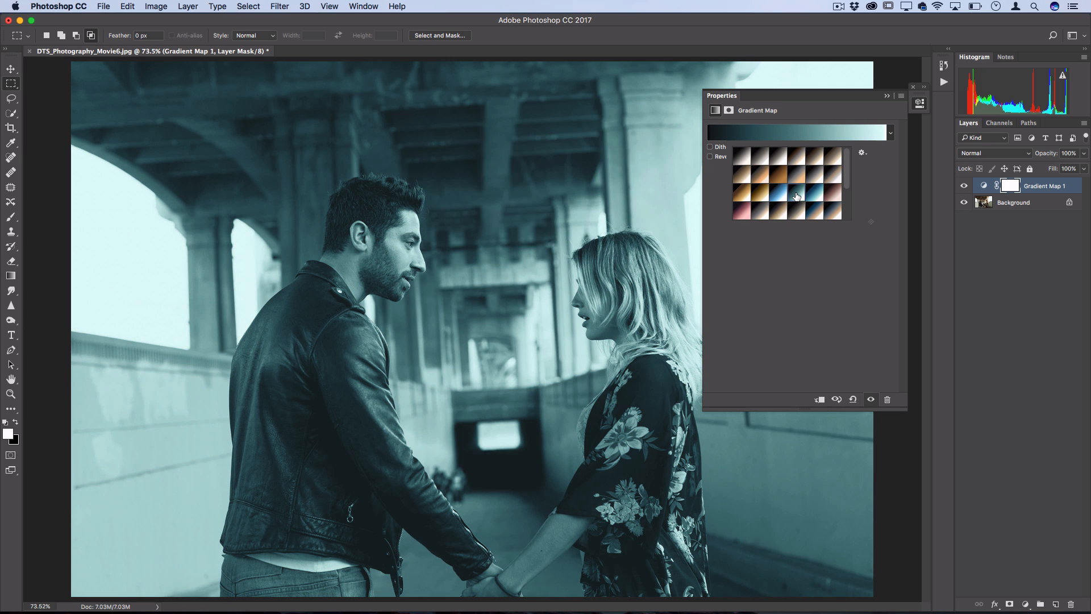
{"action": "left_click", "coordinate": [891, 133]}
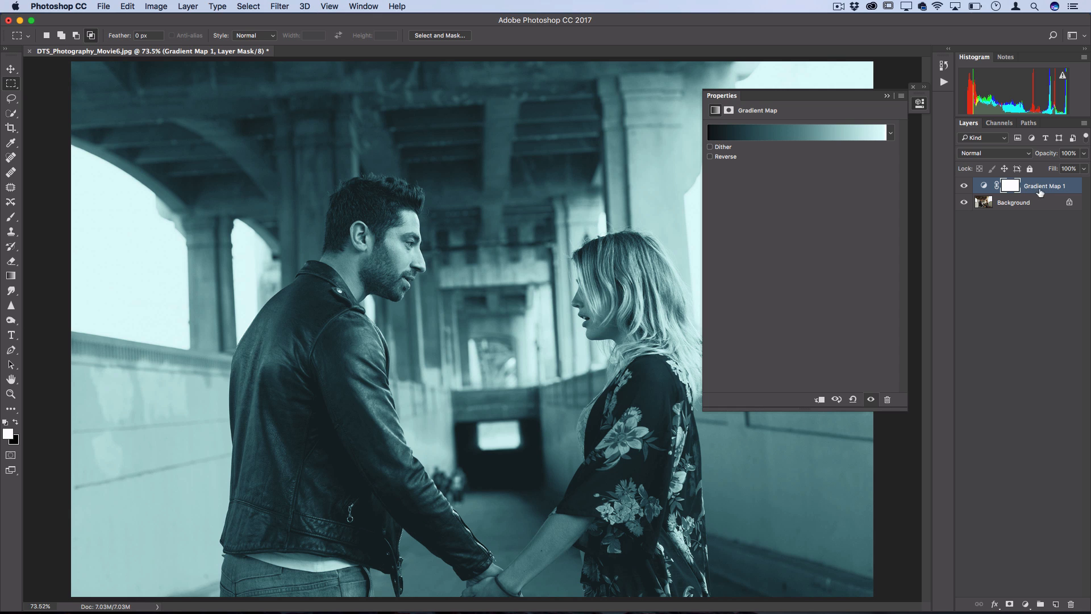
- Try Overlay and Soft Light blend modes on Gradient Map 1, ending in Screen for a faded teal look
{"action": "left_click", "coordinate": [983, 185]}
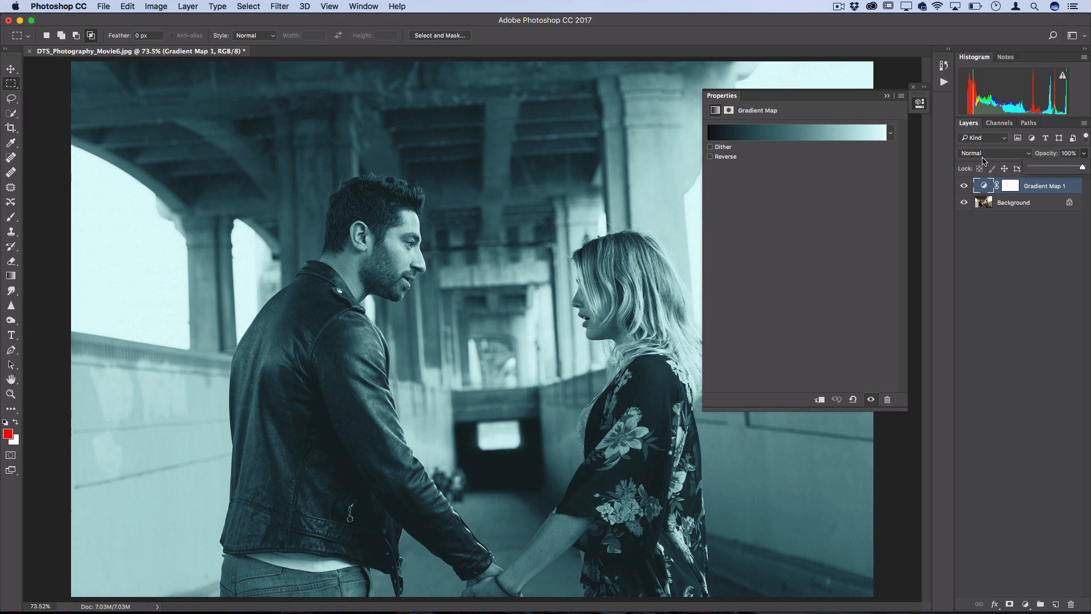
{"action": "left_click", "coordinate": [996, 153]}
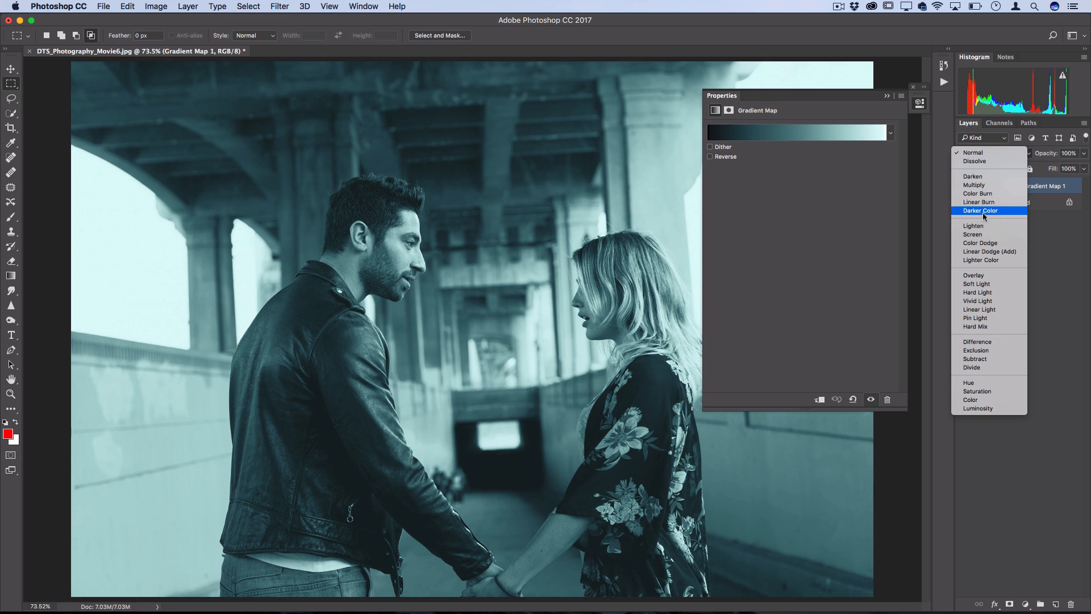
{"action": "mouse_move", "coordinate": [977, 274]}
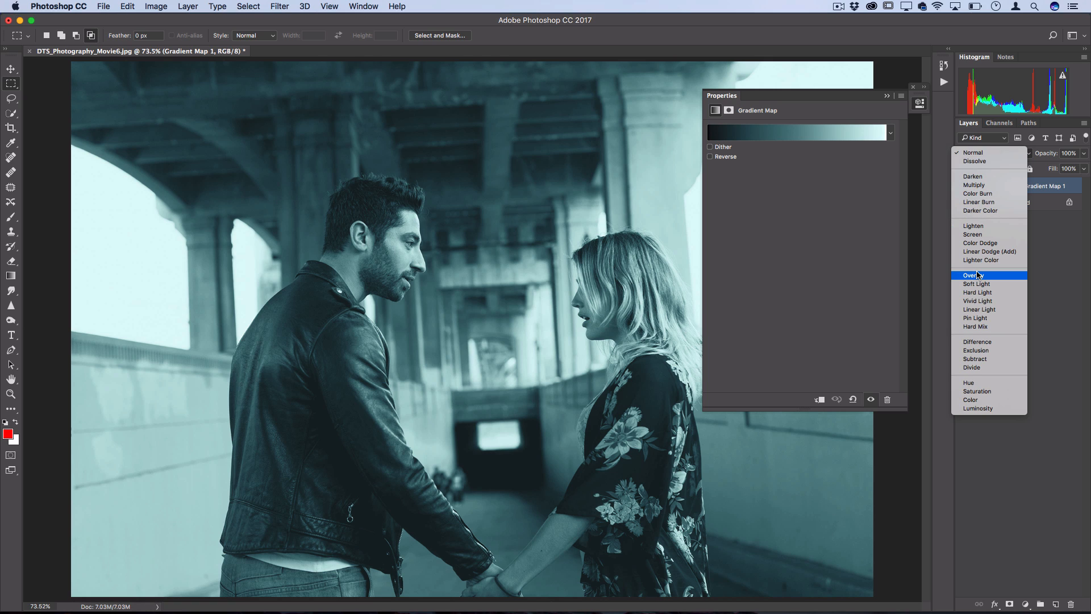
{"action": "left_click", "coordinate": [972, 275]}
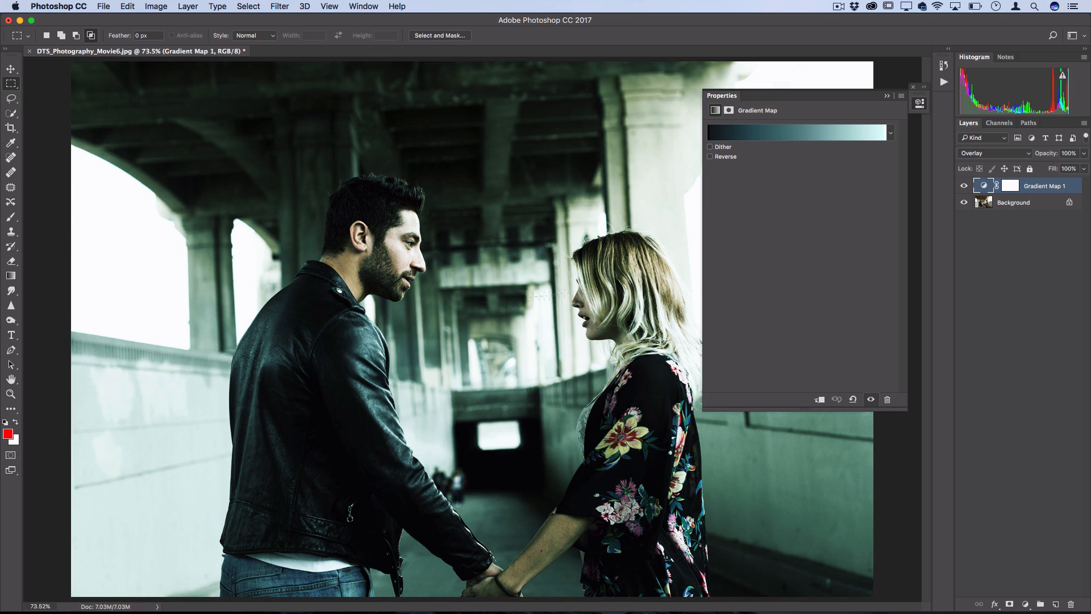
{"action": "mouse_move", "coordinate": [832, 248]}
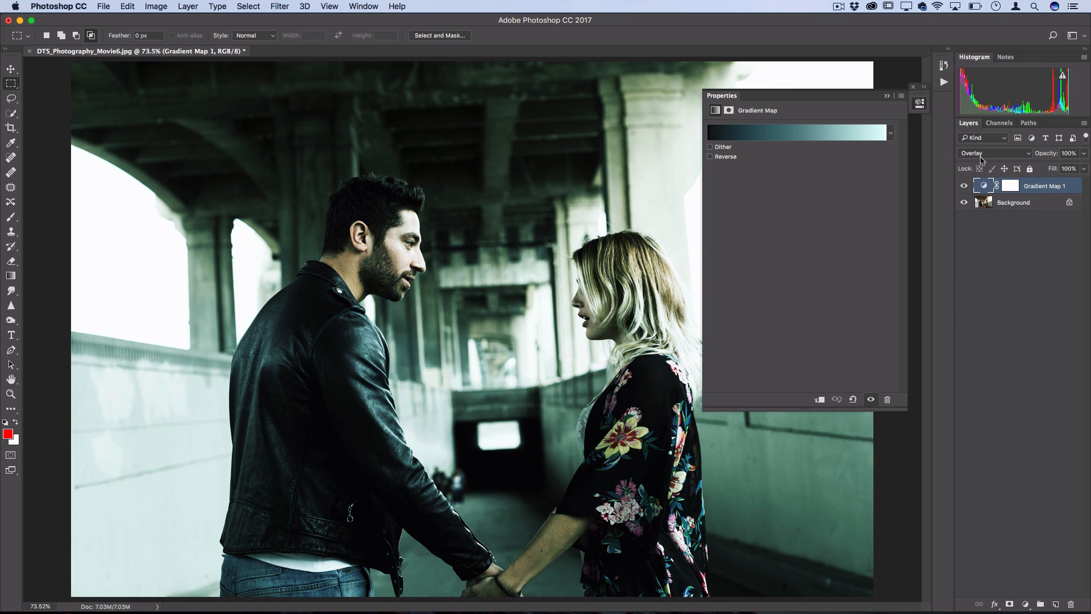
{"action": "left_click", "coordinate": [995, 153]}
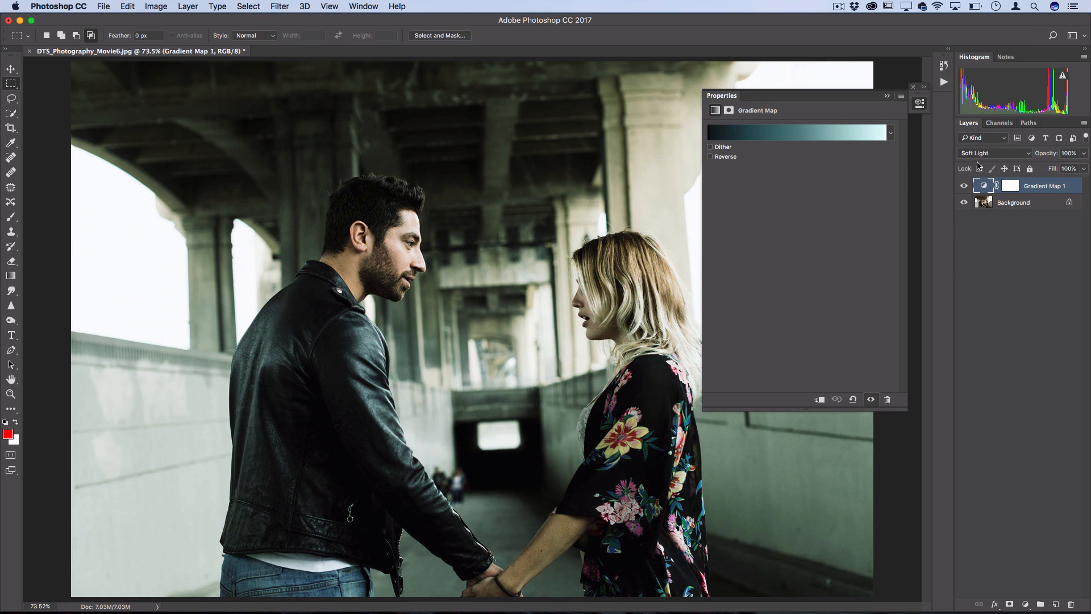
{"action": "left_click", "coordinate": [994, 154]}
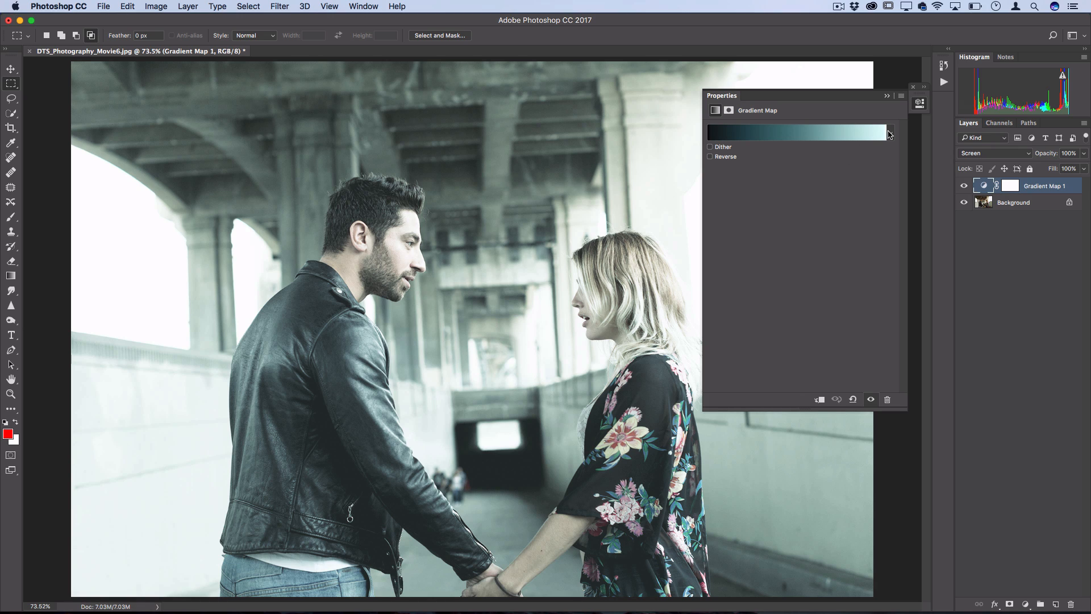
{"action": "mouse_move", "coordinate": [889, 132]}
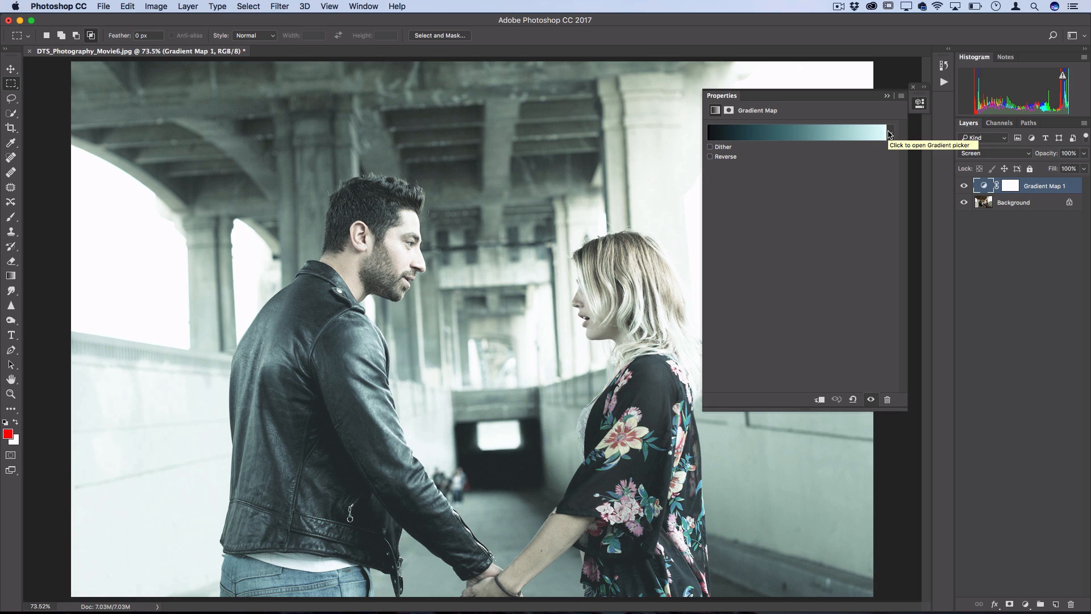
- Blend the layer in Overlay at 70% opacity and apply a warm copper toning preset
{"action": "left_click", "coordinate": [996, 153]}
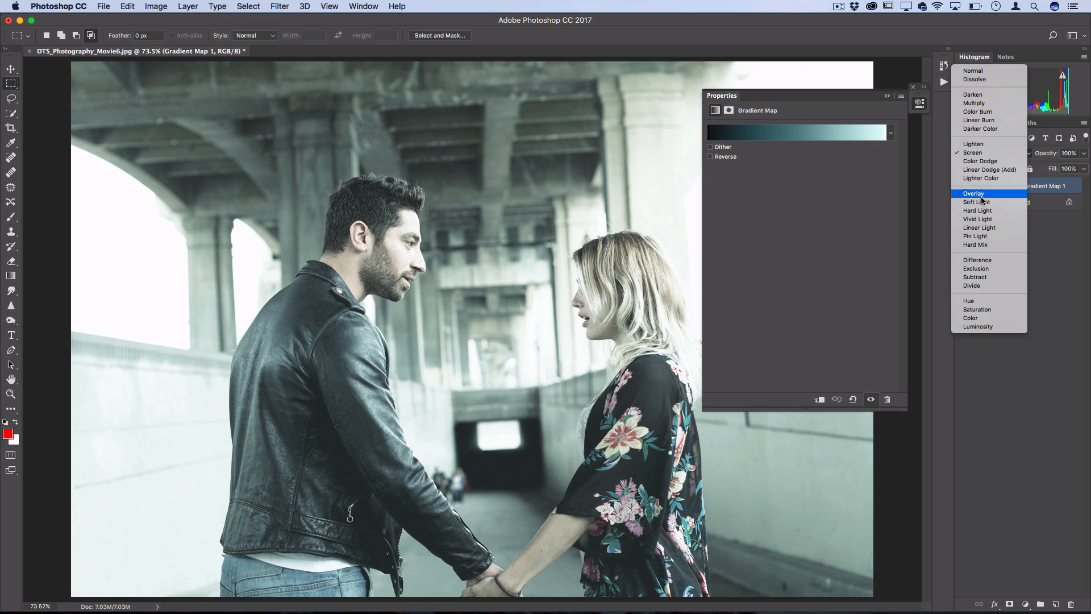
{"action": "left_click", "coordinate": [974, 193]}
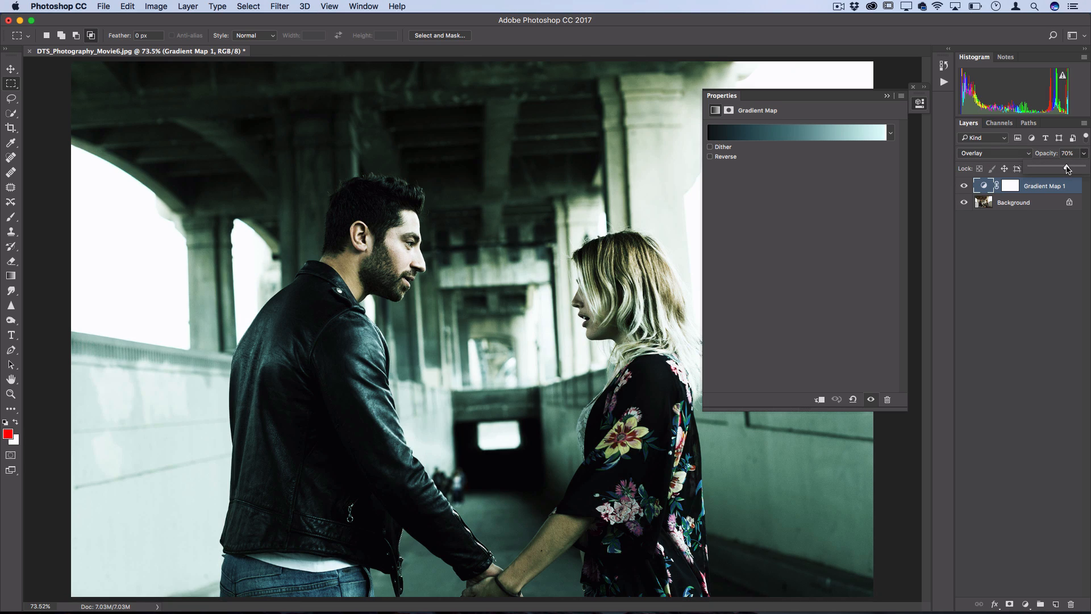
{"action": "left_click", "coordinate": [890, 132]}
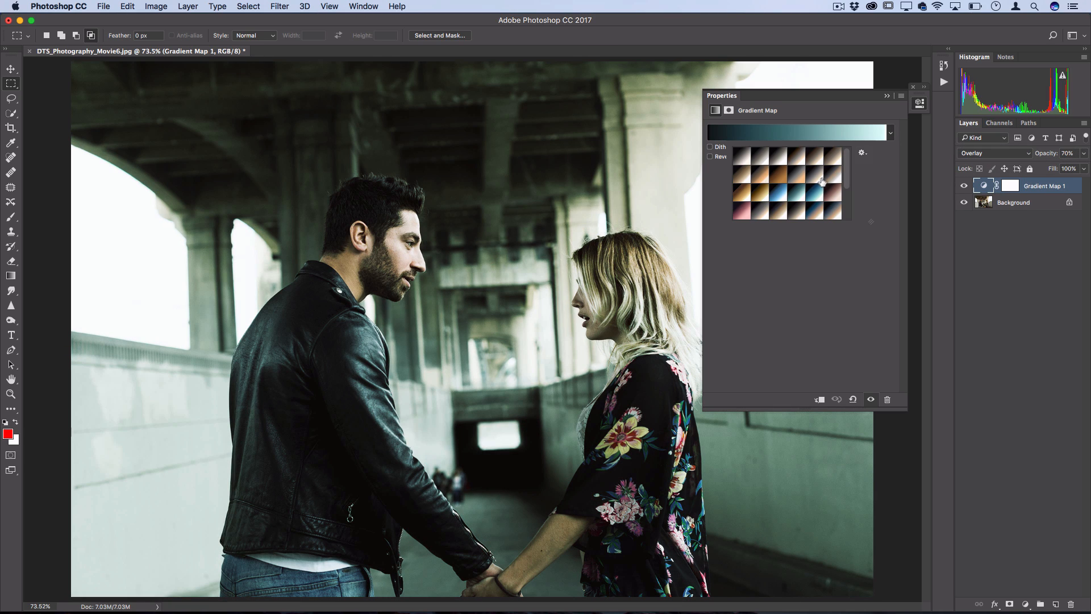
{"action": "left_click", "coordinate": [751, 154]}
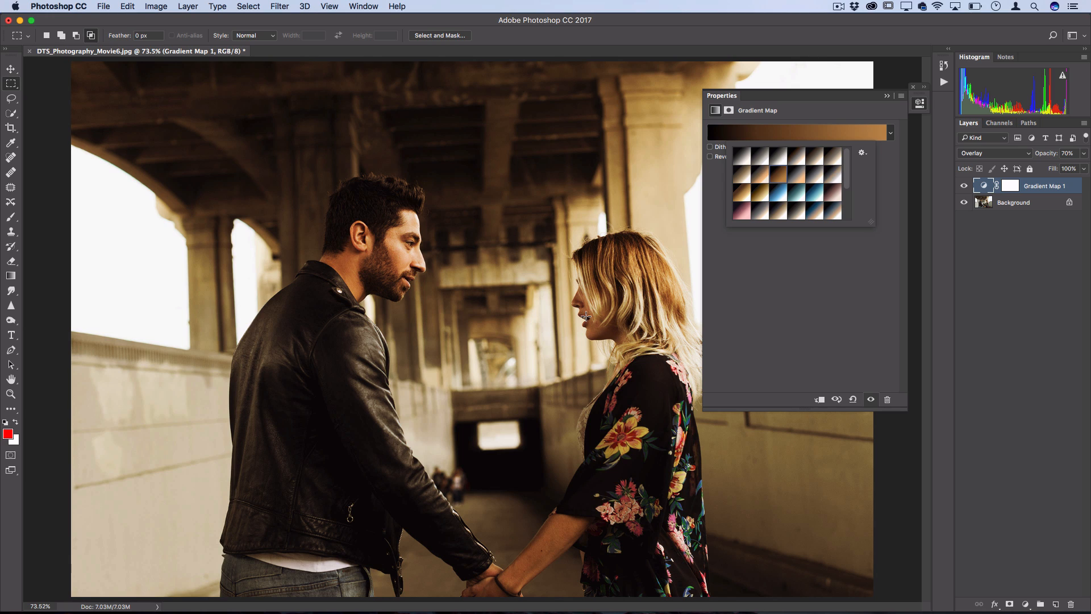
{"action": "mouse_move", "coordinate": [1077, 162]}
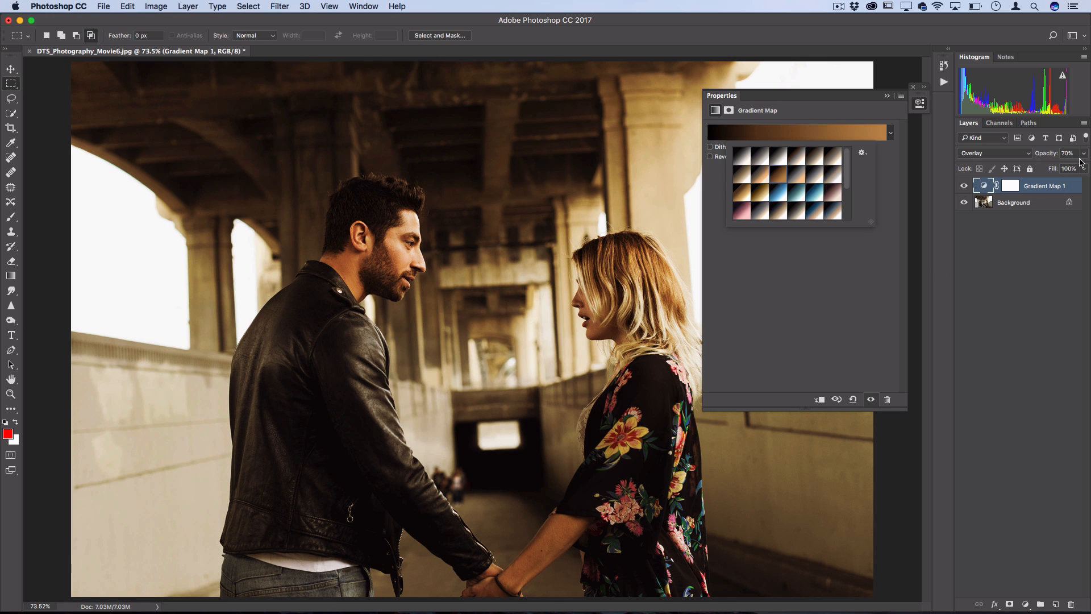